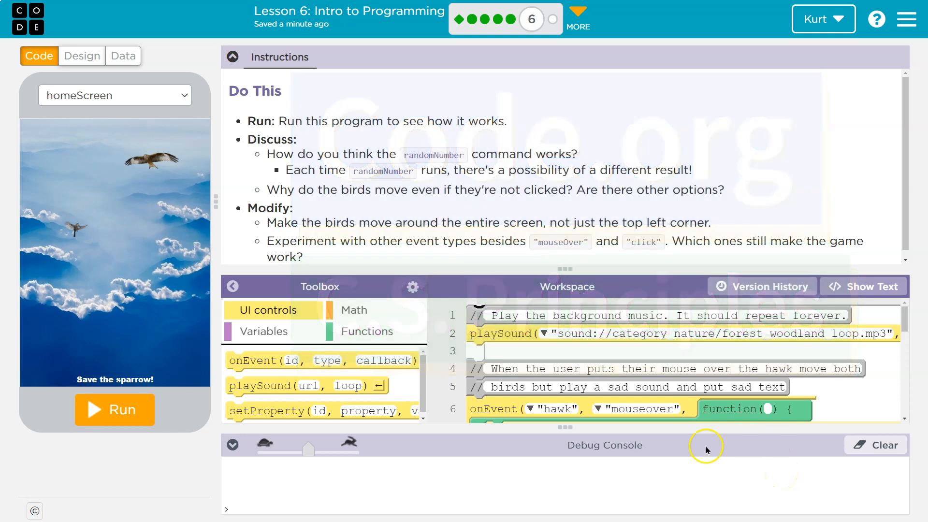
Step: Run the bird game, reset it, then run it again to watch the hawk and sparrow move
{"action": "left_click", "coordinate": [115, 409]}
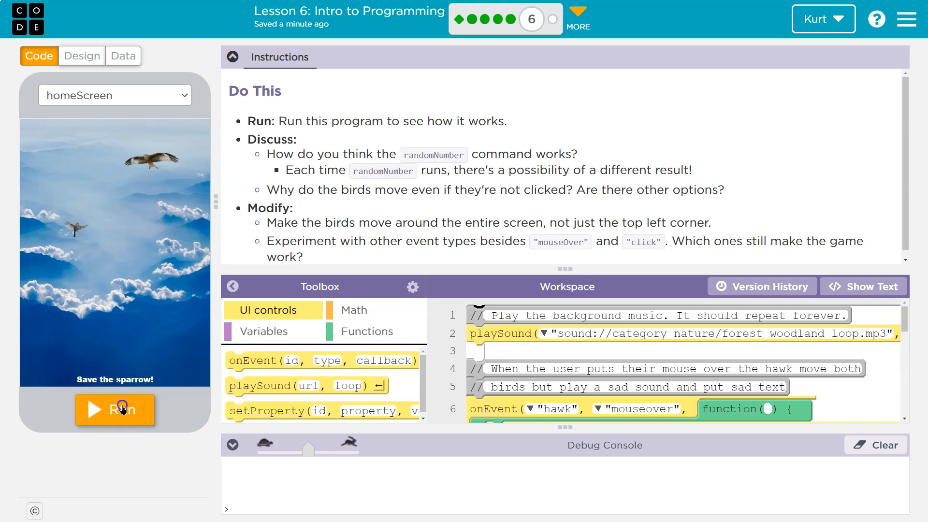
{"action": "left_click", "coordinate": [121, 409]}
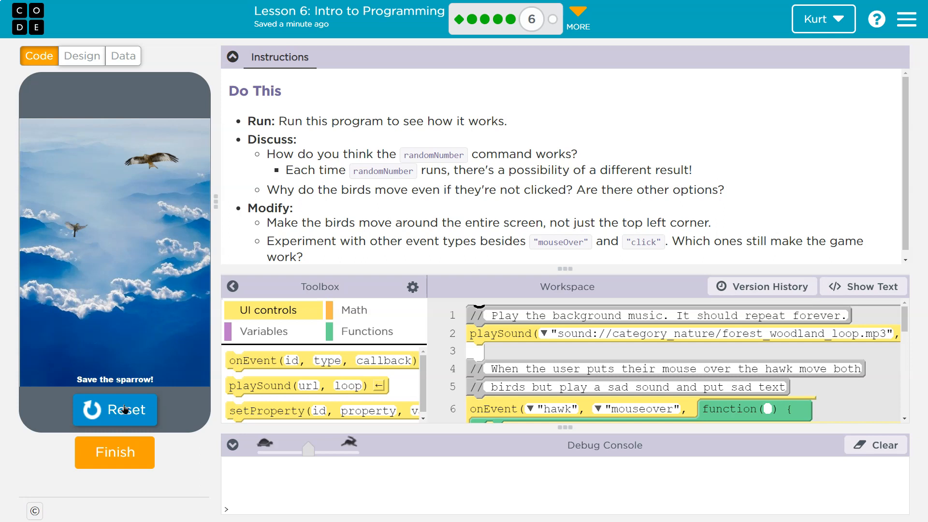
{"action": "left_click", "coordinate": [114, 410]}
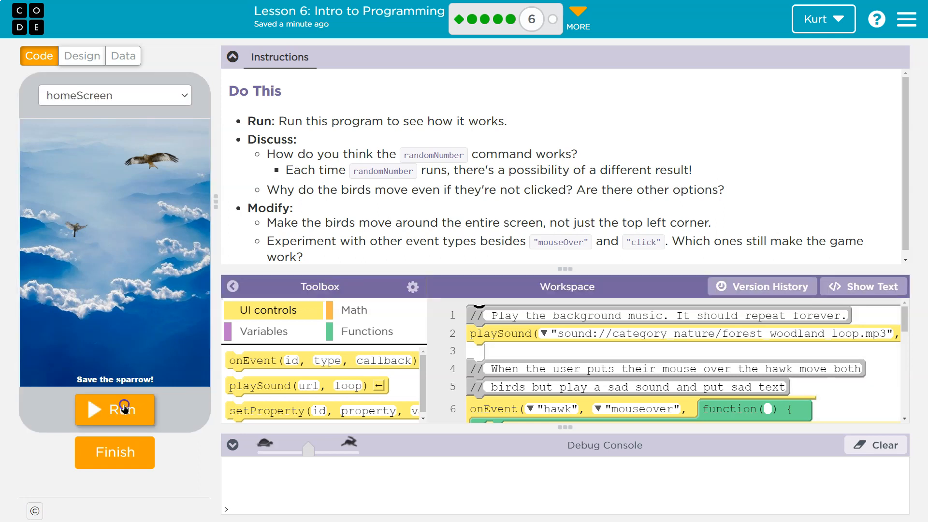
{"action": "mouse_move", "coordinate": [361, 211]}
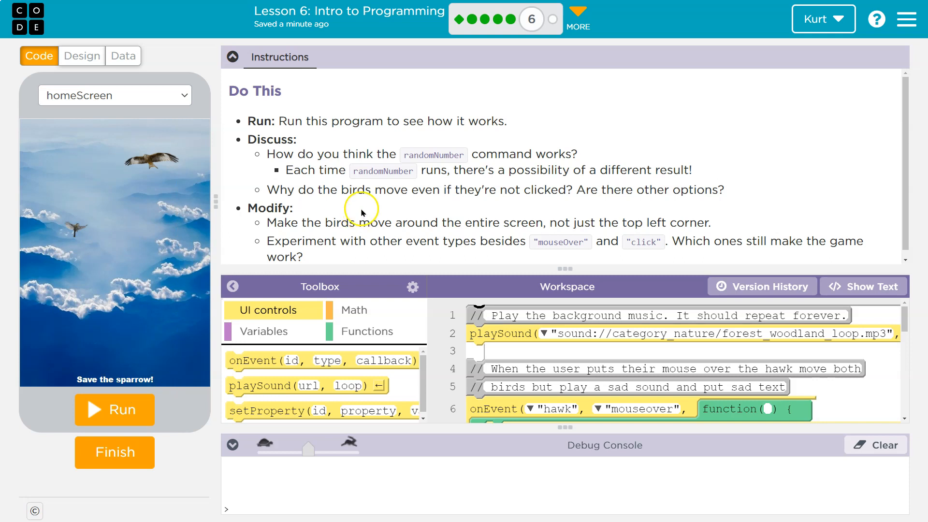
{"action": "mouse_move", "coordinate": [418, 154]}
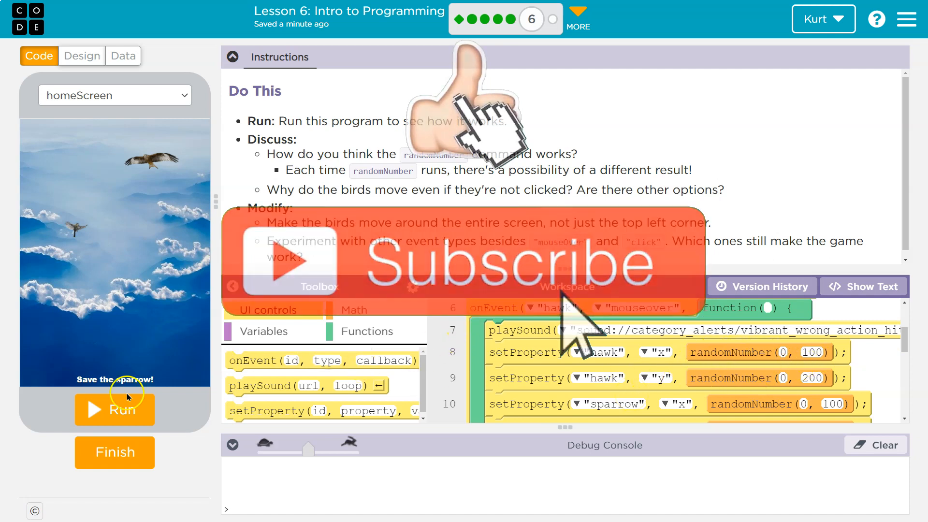
{"action": "left_click", "coordinate": [114, 409]}
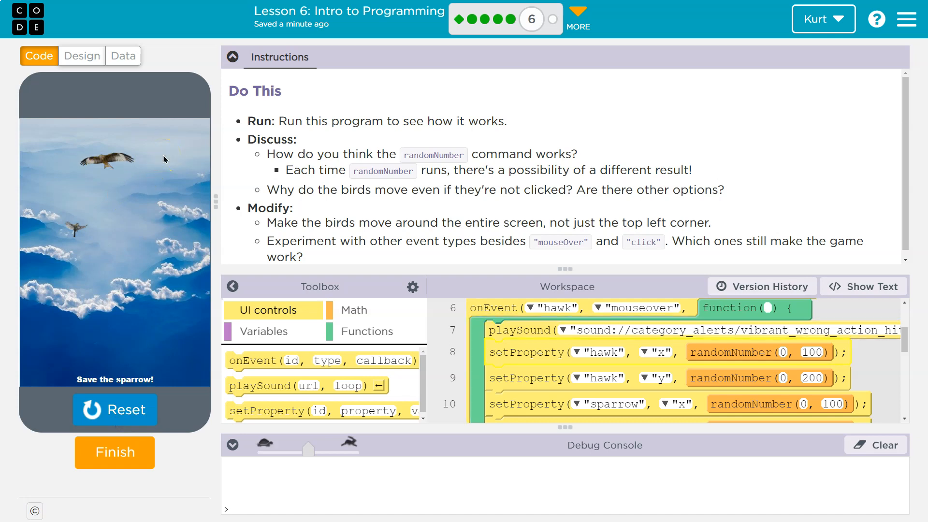
Step: Review the hawk mouseover handler's randomNumber limits, then stop the running game
{"action": "scroll", "scroll_direction": "down", "scroll_amount": 3}
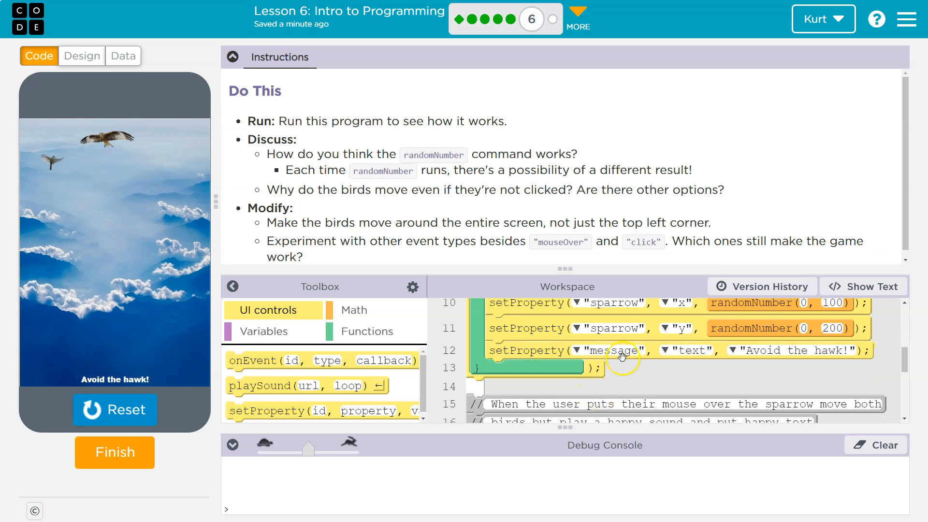
{"action": "mouse_move", "coordinate": [478, 78]}
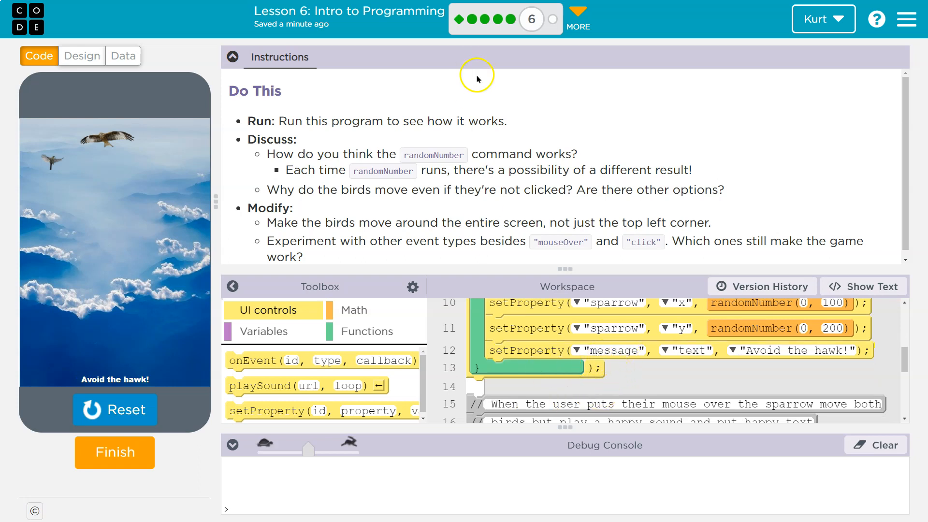
{"action": "mouse_move", "coordinate": [665, 315]}
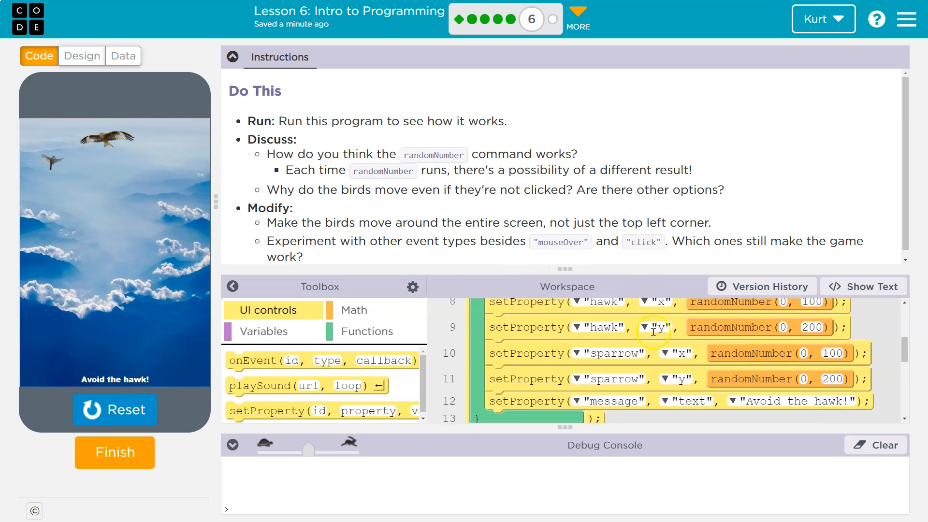
{"action": "mouse_move", "coordinate": [674, 367]}
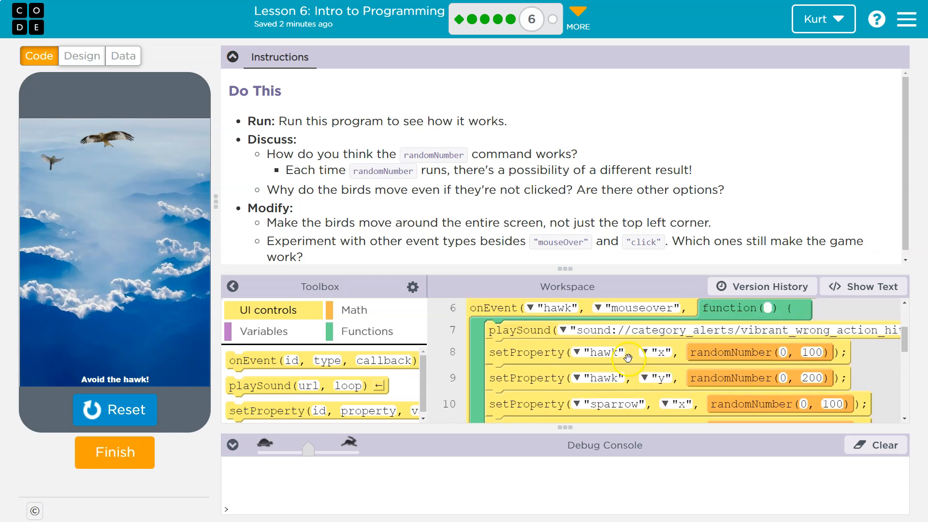
{"action": "mouse_move", "coordinate": [466, 190]}
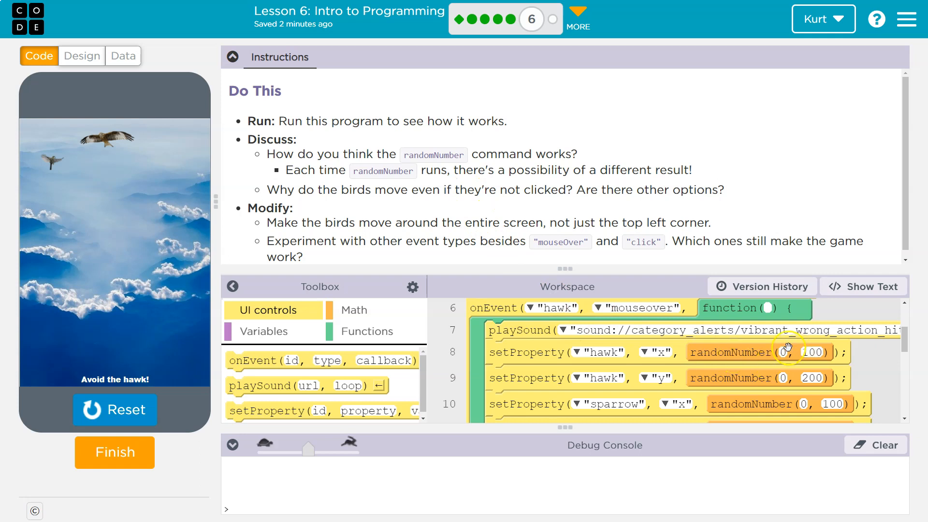
{"action": "mouse_move", "coordinate": [769, 352]}
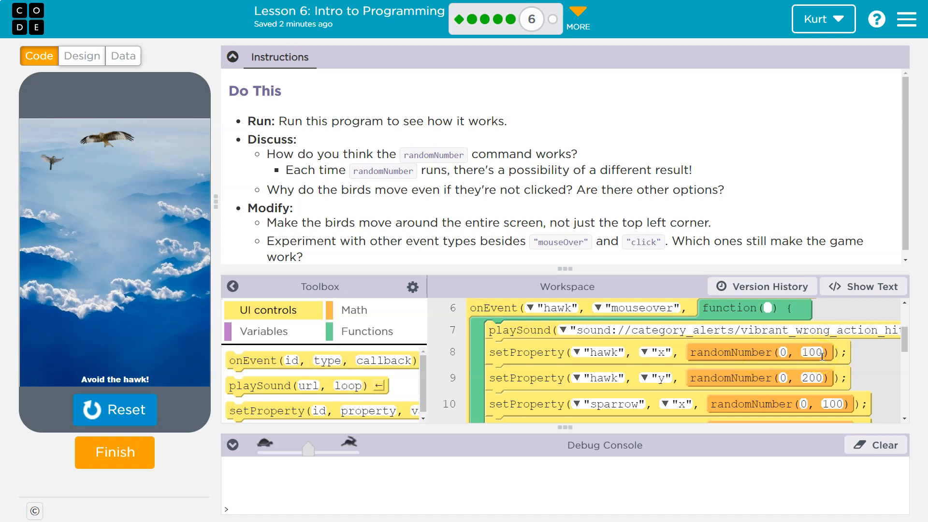
{"action": "left_click", "coordinate": [814, 352]}
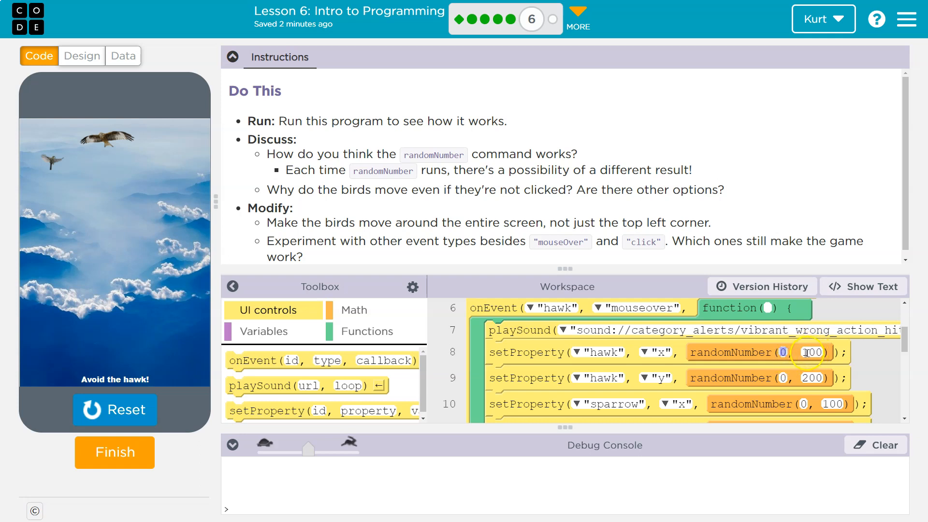
{"action": "mouse_move", "coordinate": [786, 382]}
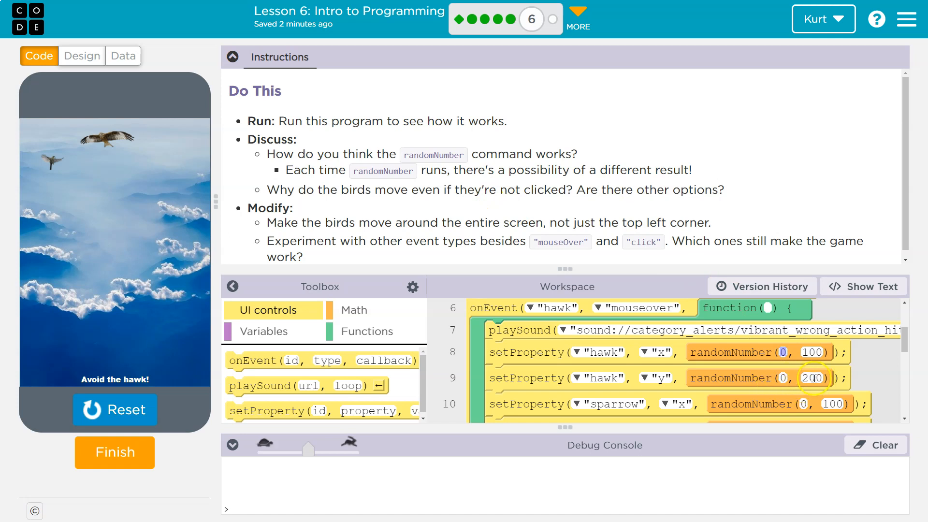
{"action": "scroll", "scroll_direction": "down", "scroll_amount": 3}
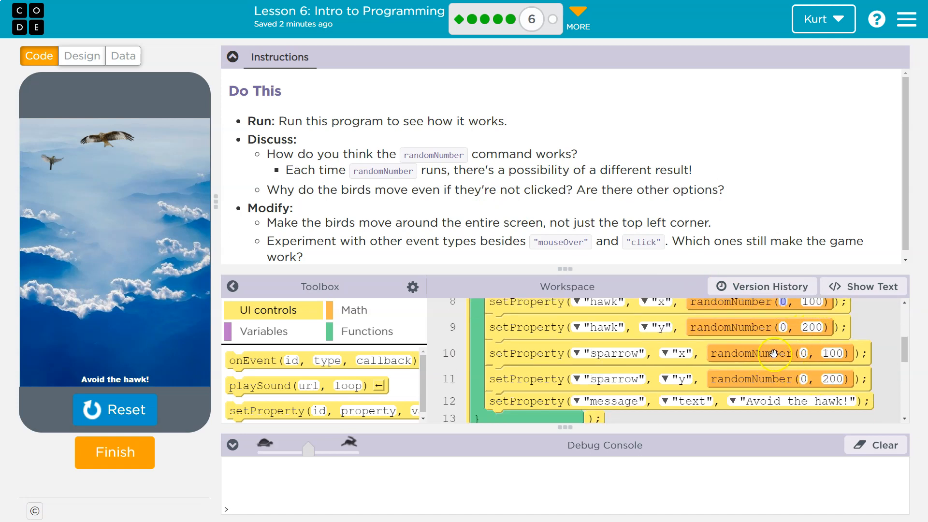
{"action": "mouse_move", "coordinate": [798, 384]}
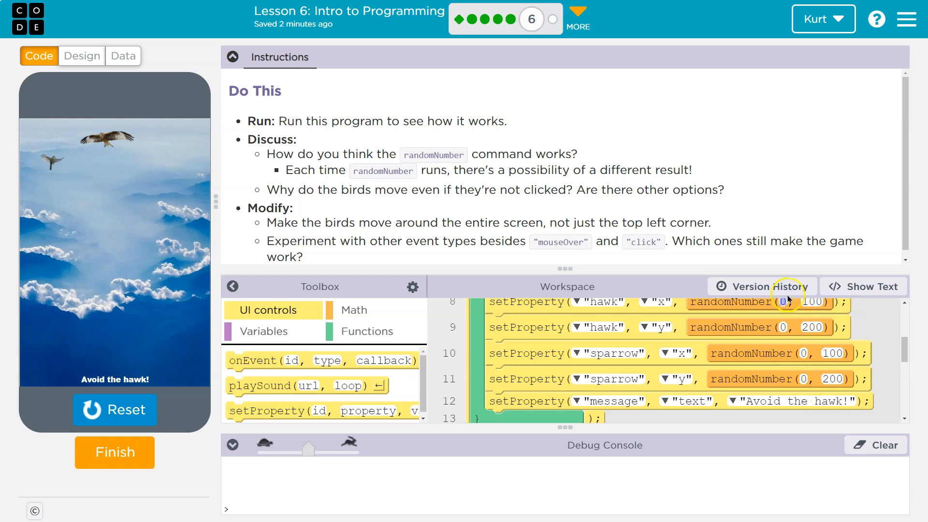
{"action": "mouse_move", "coordinate": [115, 196]}
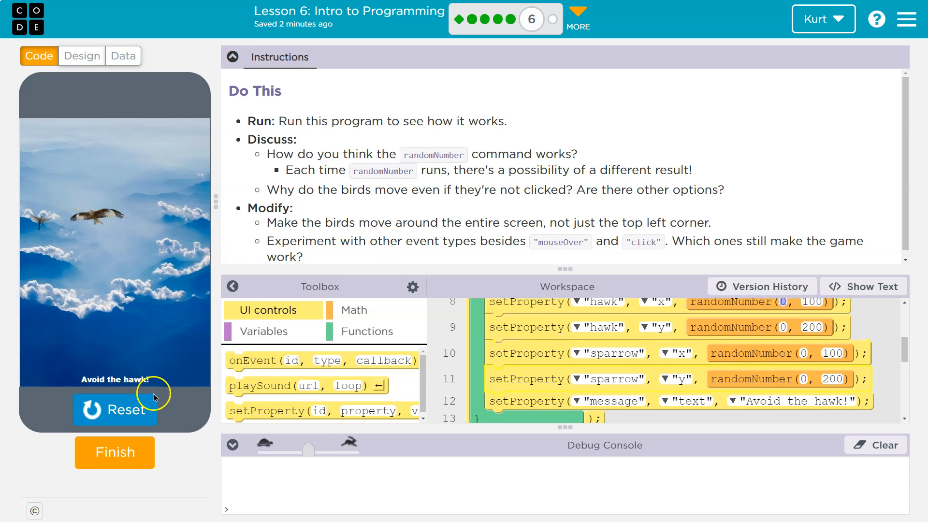
{"action": "left_click", "coordinate": [115, 409]}
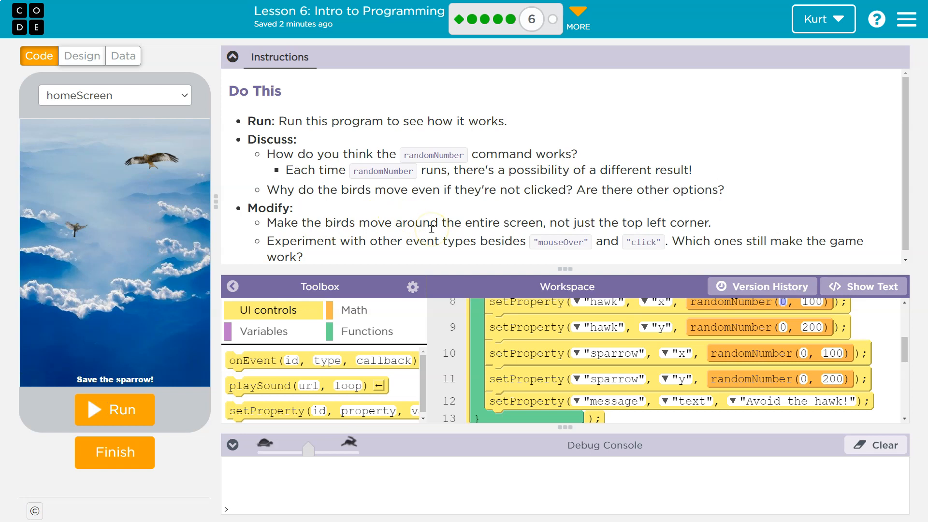
{"action": "mouse_move", "coordinate": [506, 204]}
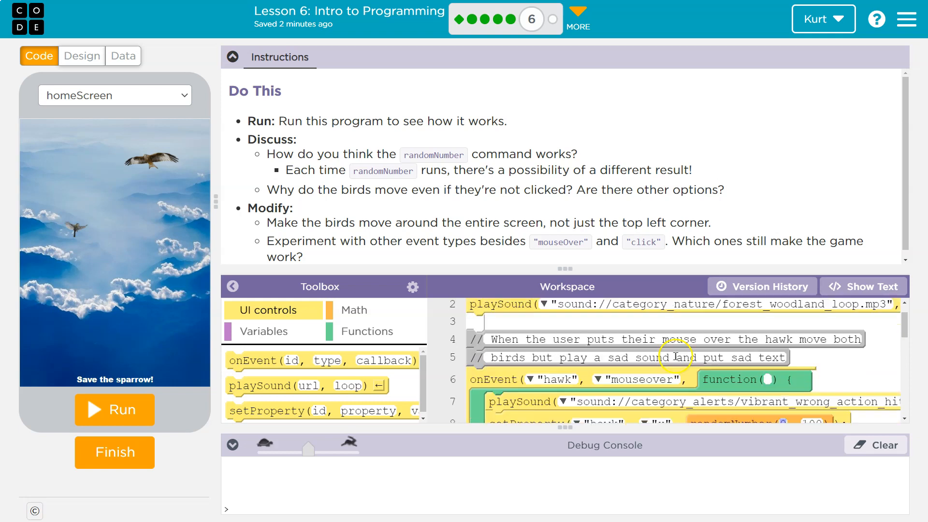
Step: Briefly run and stop the game once more after scrolling the code
{"action": "scroll", "scroll_direction": "down", "scroll_amount": 3}
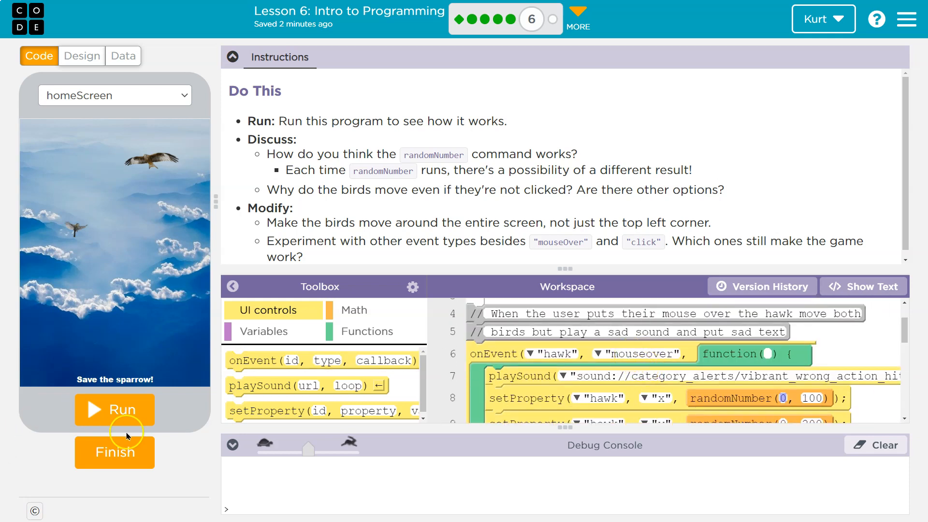
{"action": "left_click", "coordinate": [114, 410]}
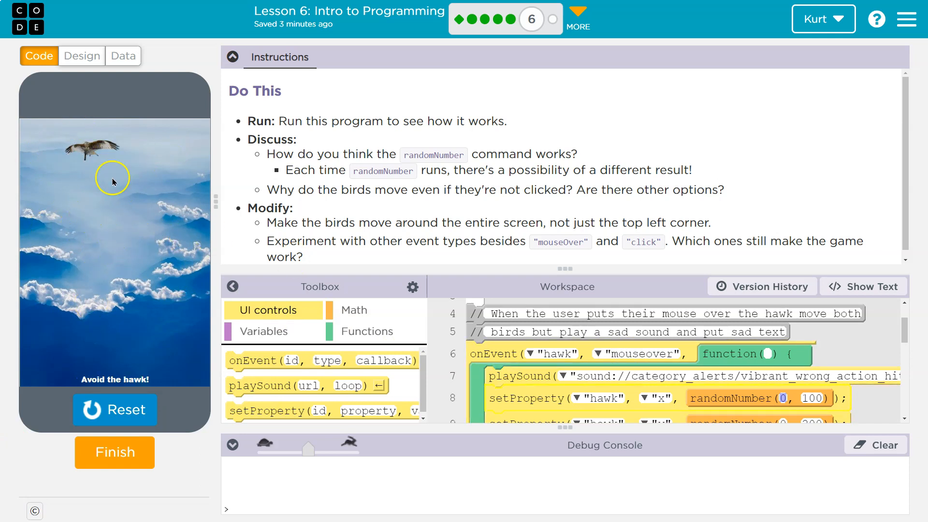
{"action": "left_click", "coordinate": [114, 410]}
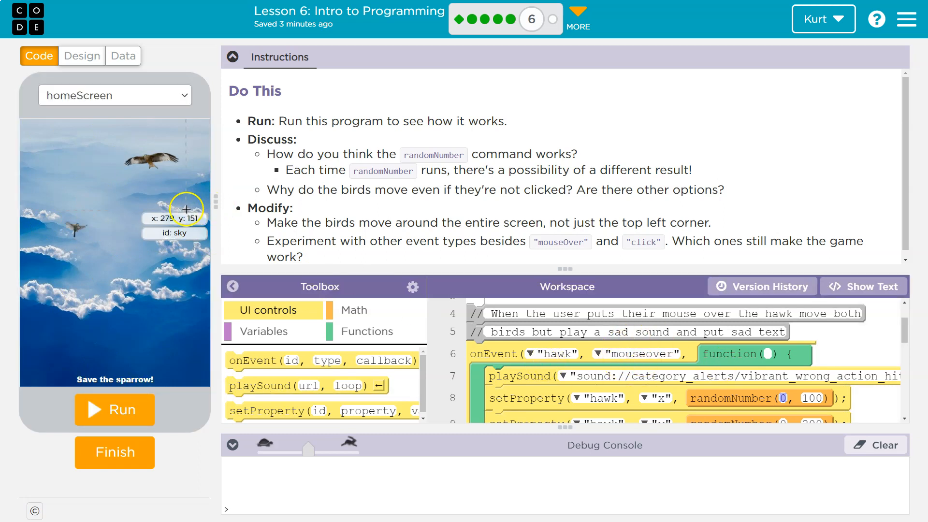
Step: Inspect the sparrow's properties in Design mode, then return to the Code view
{"action": "left_click", "coordinate": [82, 56]}
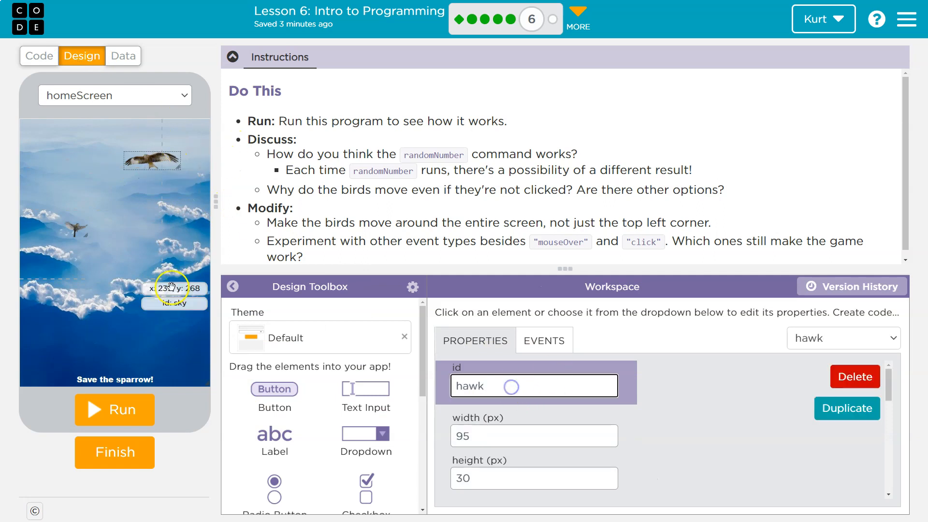
{"action": "left_click", "coordinate": [75, 230]}
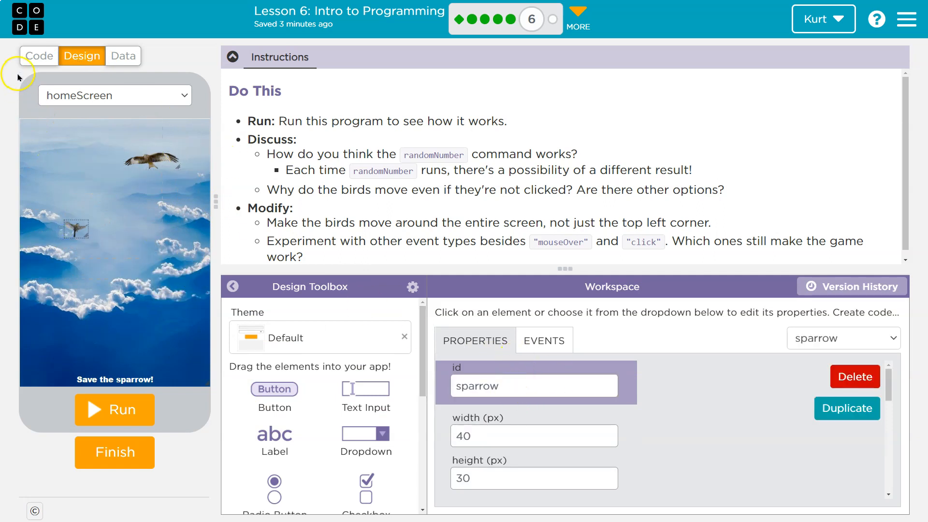
{"action": "left_click", "coordinate": [39, 56]}
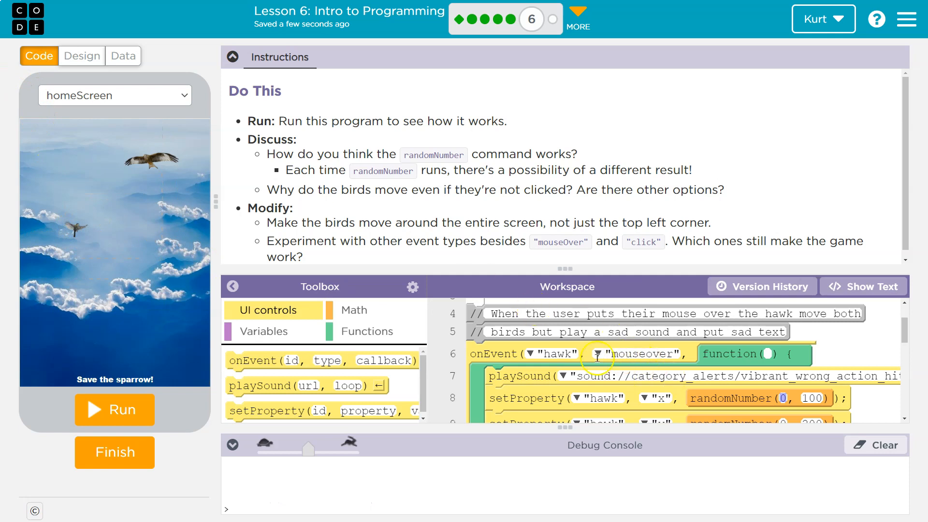
Step: Set both birds' randomNumber maximums to 320 for x and 450 for y, then run the game
{"action": "scroll", "scroll_direction": "down", "scroll_amount": 3}
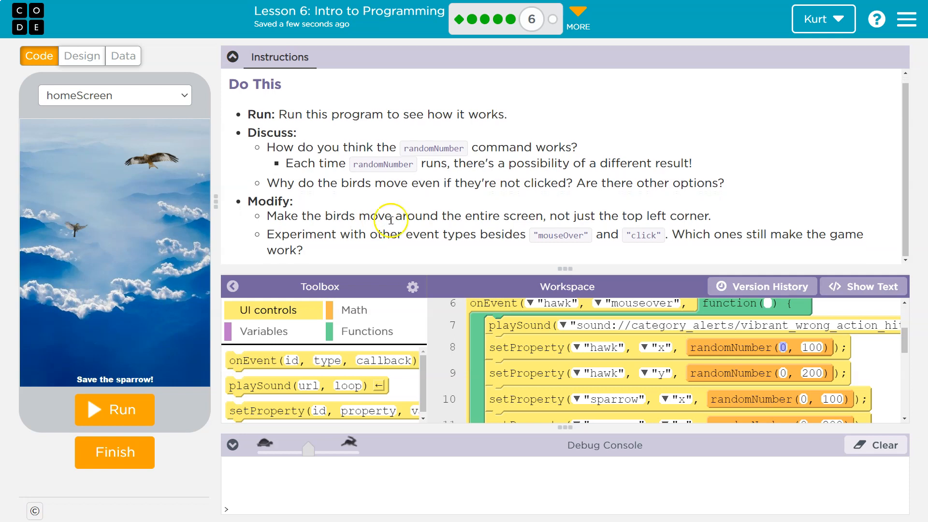
{"action": "mouse_move", "coordinate": [99, 186]}
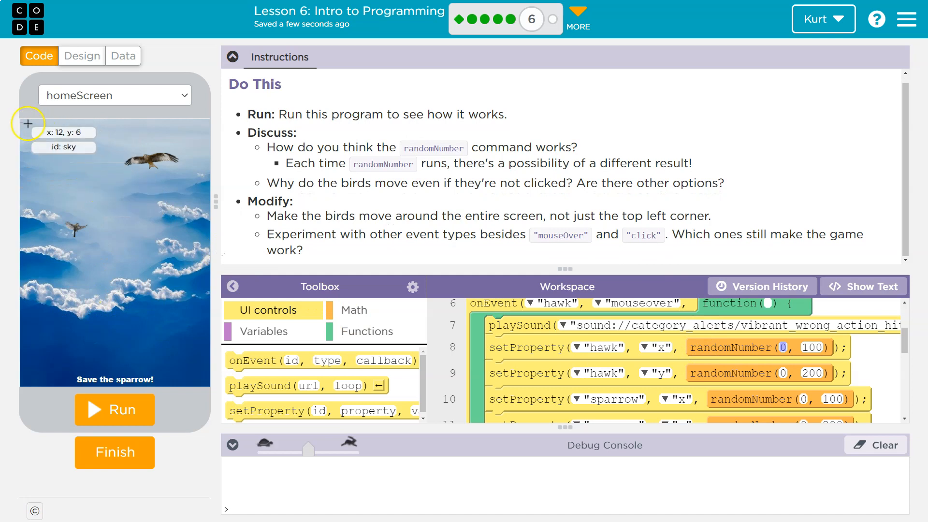
{"action": "mouse_move", "coordinate": [27, 122]}
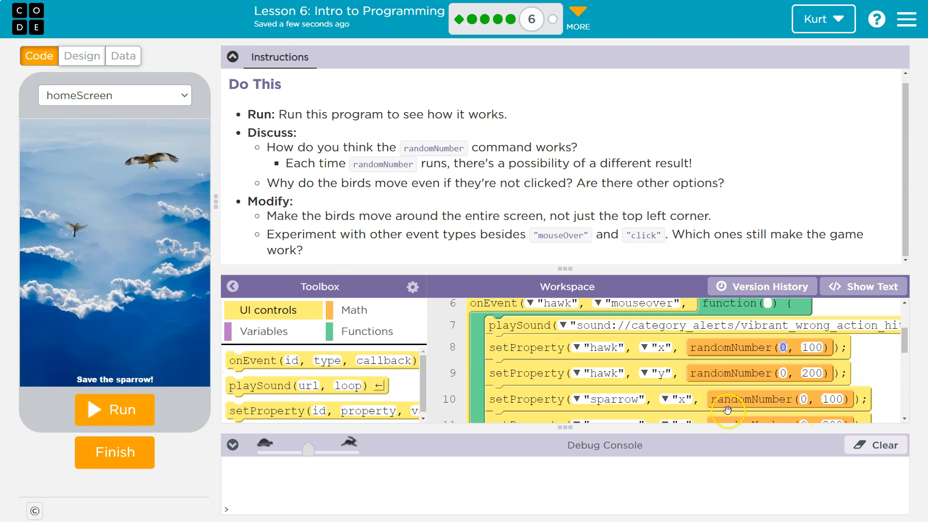
{"action": "mouse_move", "coordinate": [811, 339]}
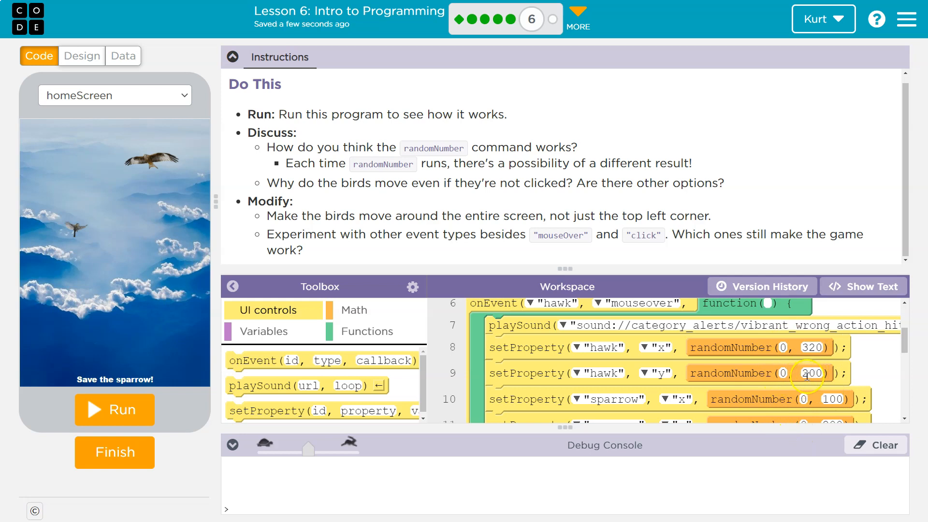
{"action": "type", "text": "200"}
{"action": "left_click", "coordinate": [812, 399]}
{"action": "type", "text": "320"}
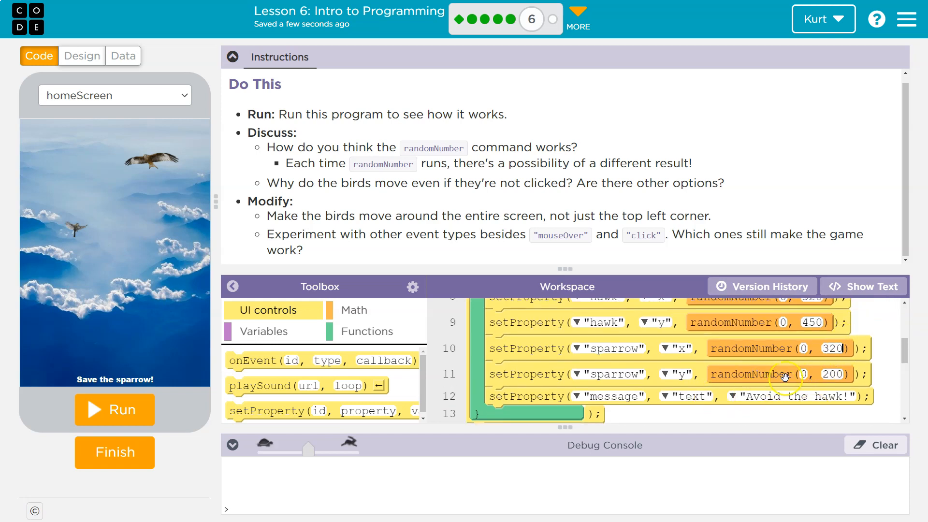
{"action": "type", "text": "450"}
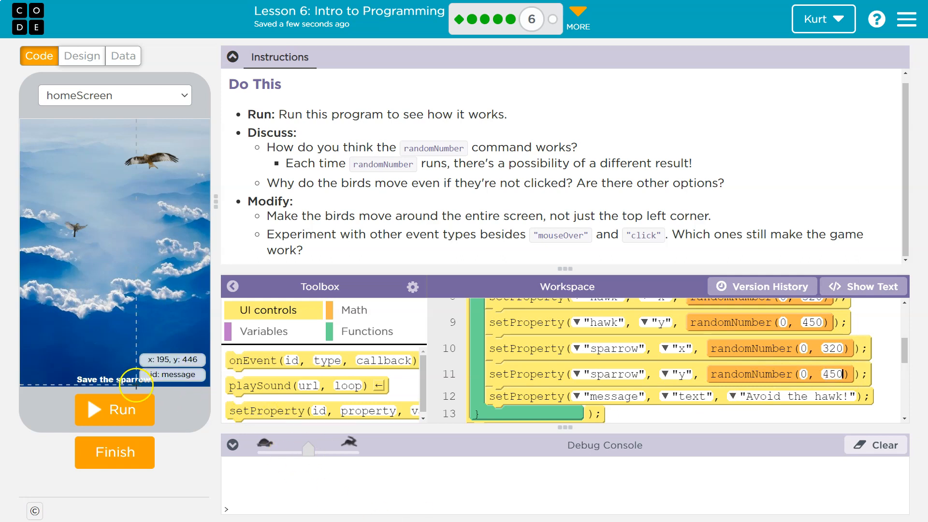
{"action": "left_click", "coordinate": [114, 410]}
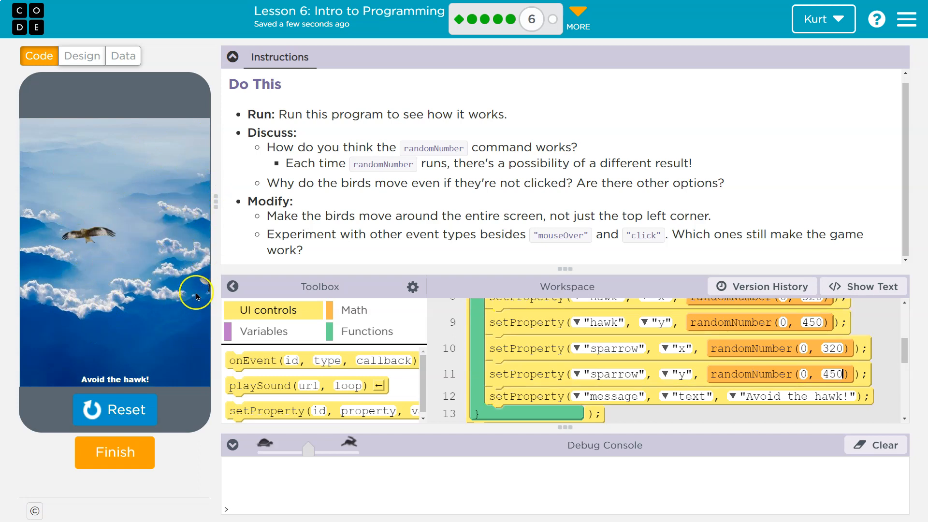
Step: Test the running app before lowering both birds' x maximum to 300
{"action": "left_click", "coordinate": [85, 220]}
{"action": "type", "text": "300"}
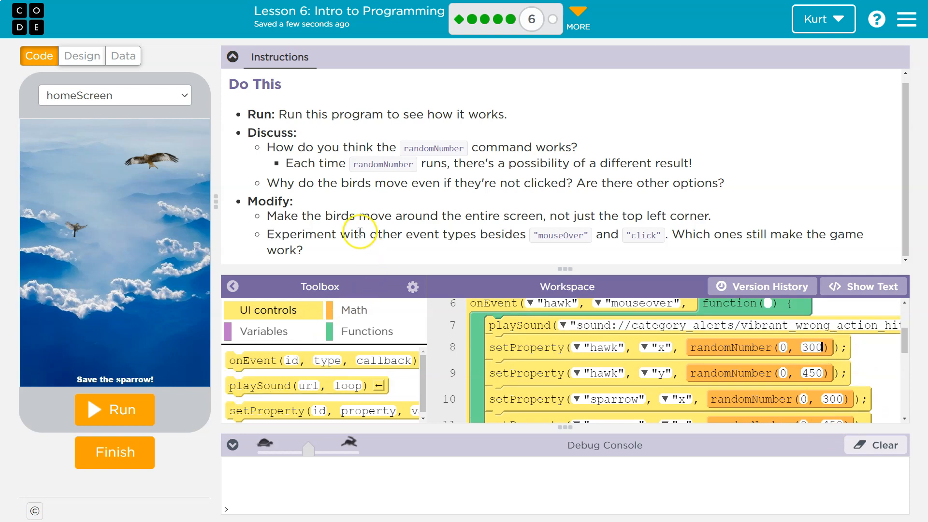
{"action": "mouse_move", "coordinate": [626, 243]}
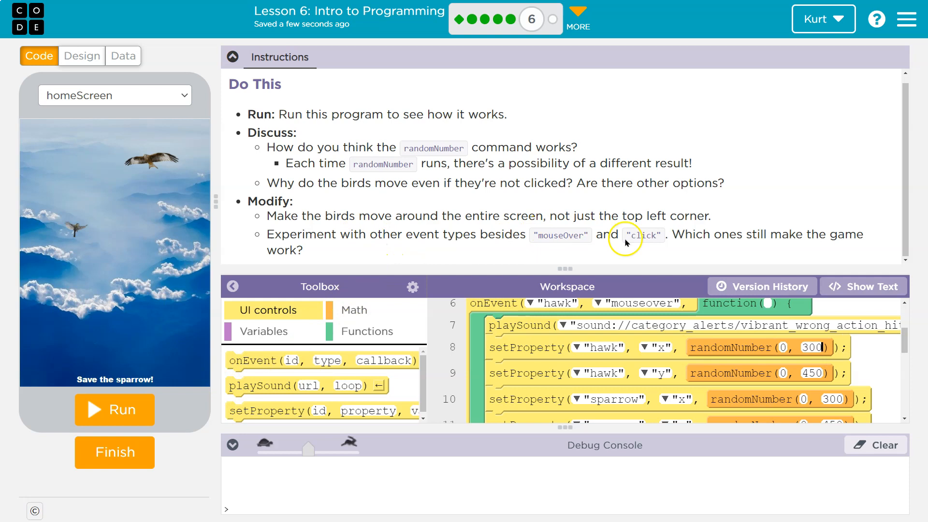
{"action": "mouse_move", "coordinate": [769, 231]}
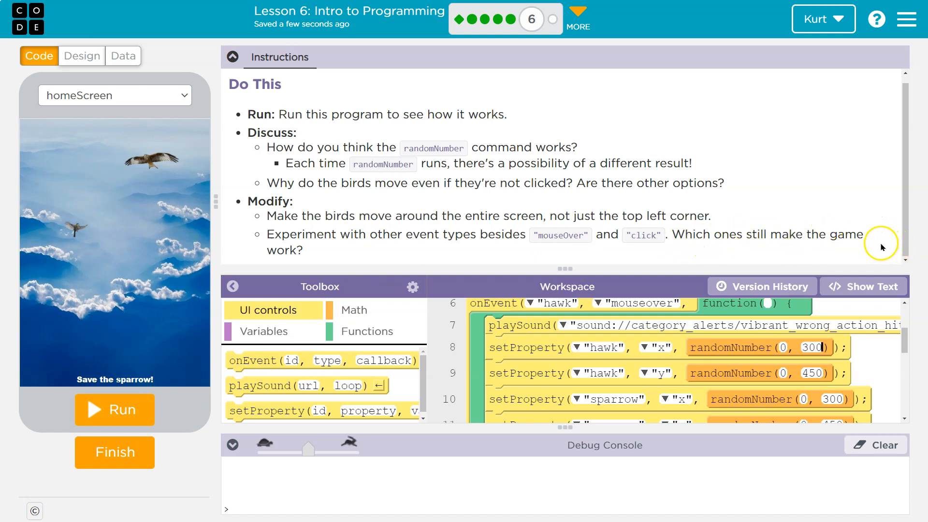
{"action": "mouse_move", "coordinate": [796, 250]}
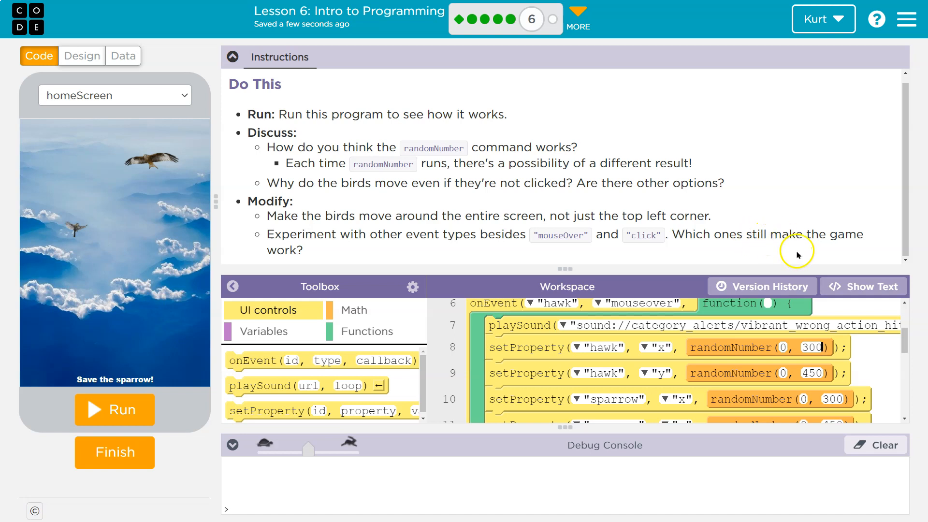
Step: Change the hawk and sparrow onEvent types from mouseover to mousemove
{"action": "left_click", "coordinate": [599, 302]}
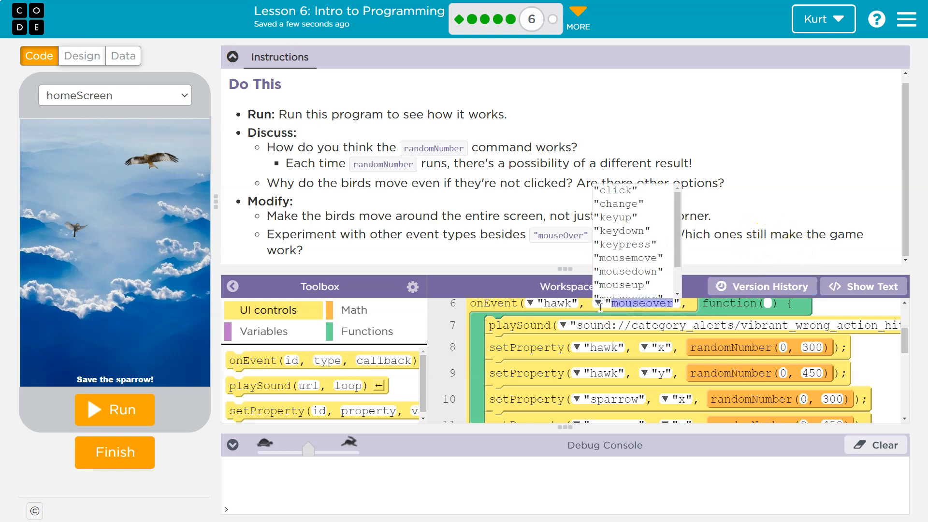
{"action": "scroll", "scroll_direction": "down", "scroll_amount": 3}
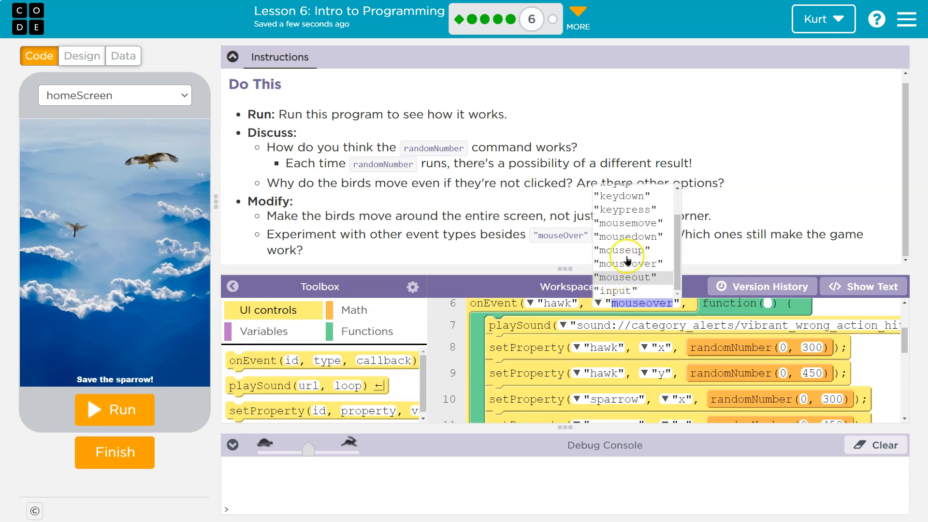
{"action": "left_click", "coordinate": [628, 224]}
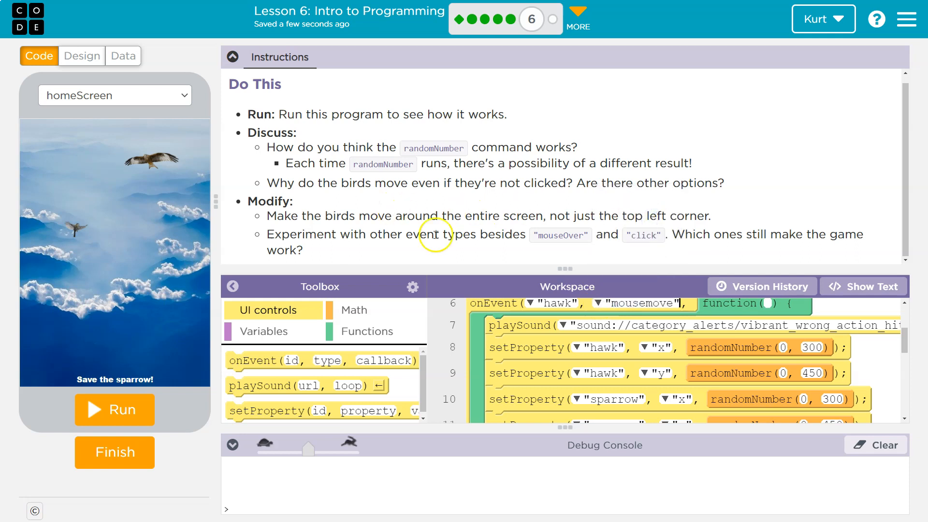
{"action": "scroll", "scroll_direction": "down", "scroll_amount": 3}
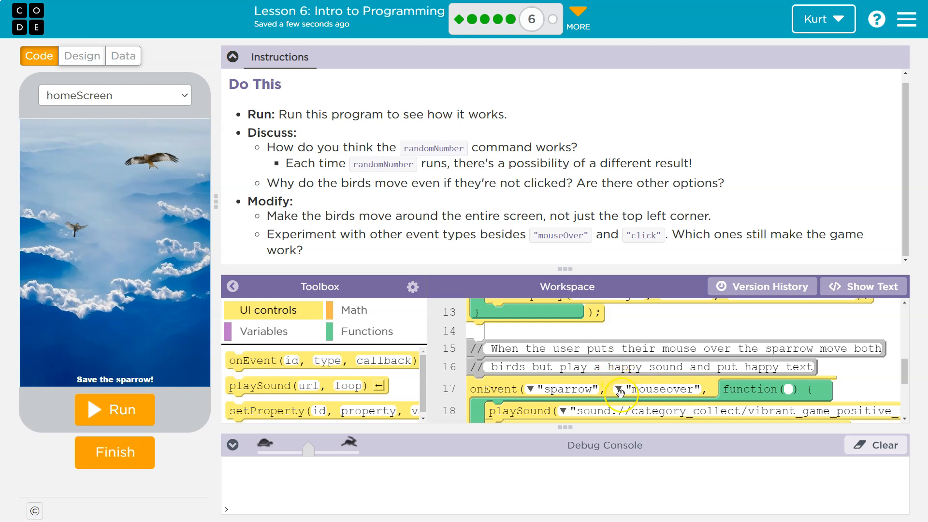
{"action": "left_click", "coordinate": [621, 388]}
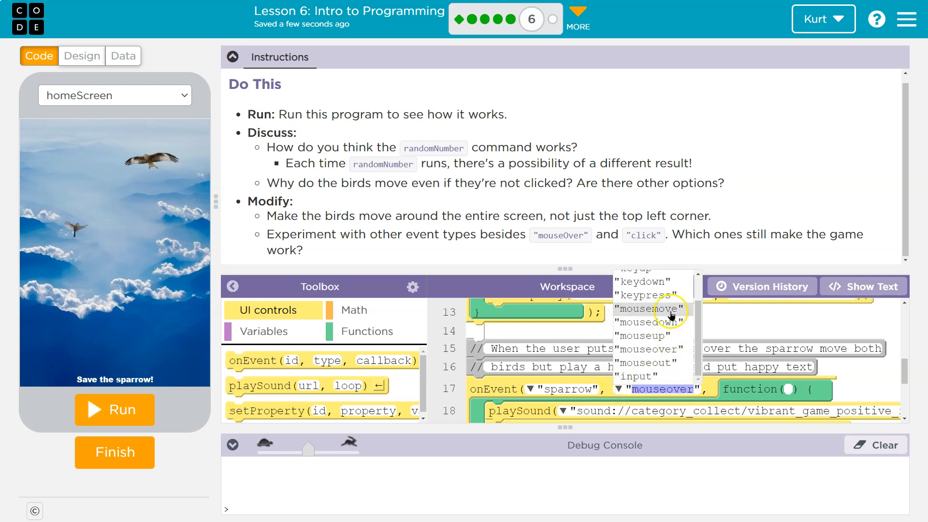
{"action": "left_click", "coordinate": [651, 310]}
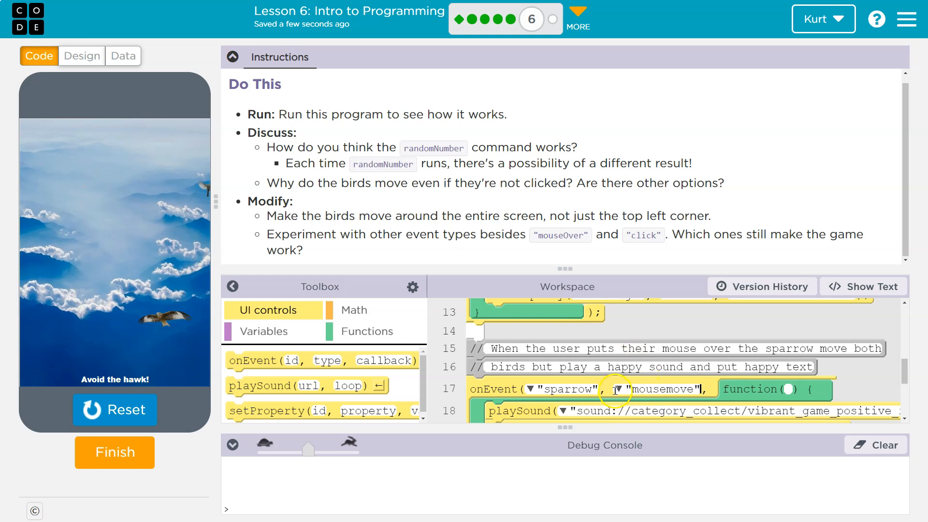
Step: Confirm mousemove for the sparrow and run the game to test the new events
{"action": "left_click", "coordinate": [617, 389]}
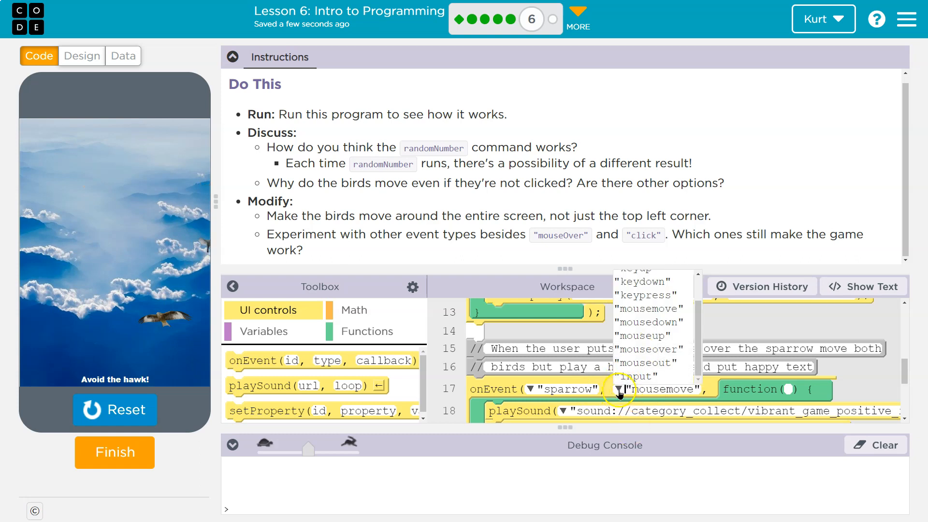
{"action": "left_click", "coordinate": [115, 410]}
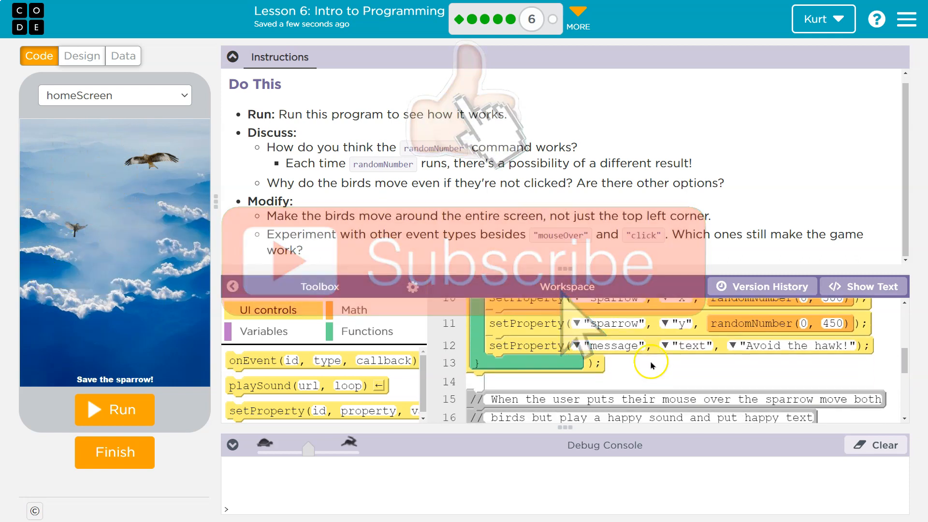
{"action": "left_click", "coordinate": [114, 410]}
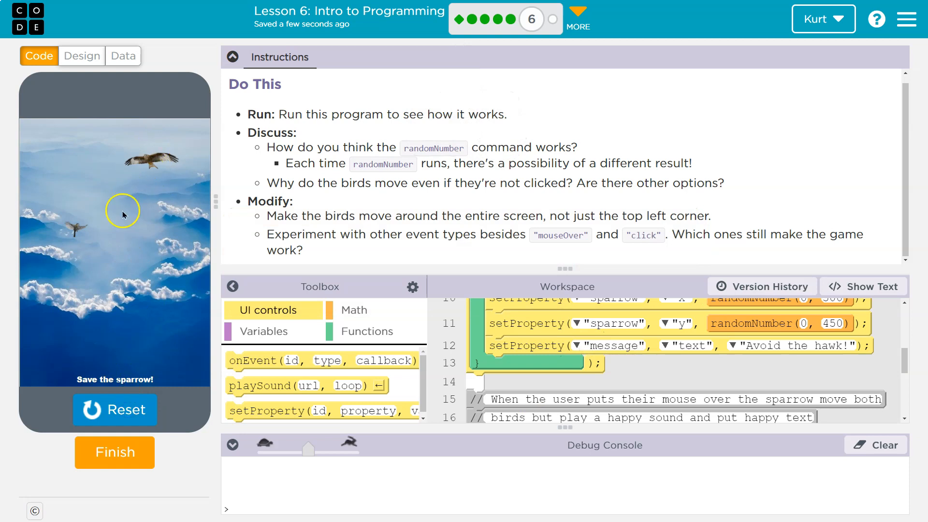